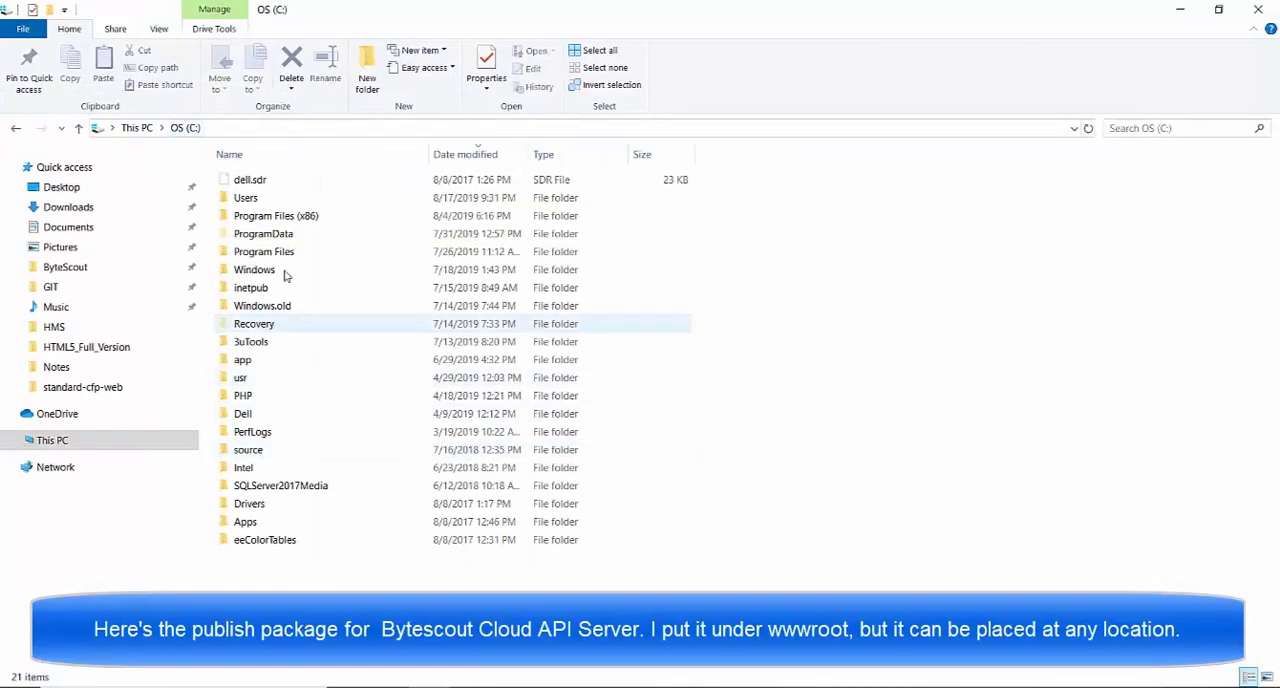
# Step: Browse through inetpub and wwwroot to the BytescoutAPI publish folder and review its files
pyautogui.doubleClick(250, 288)
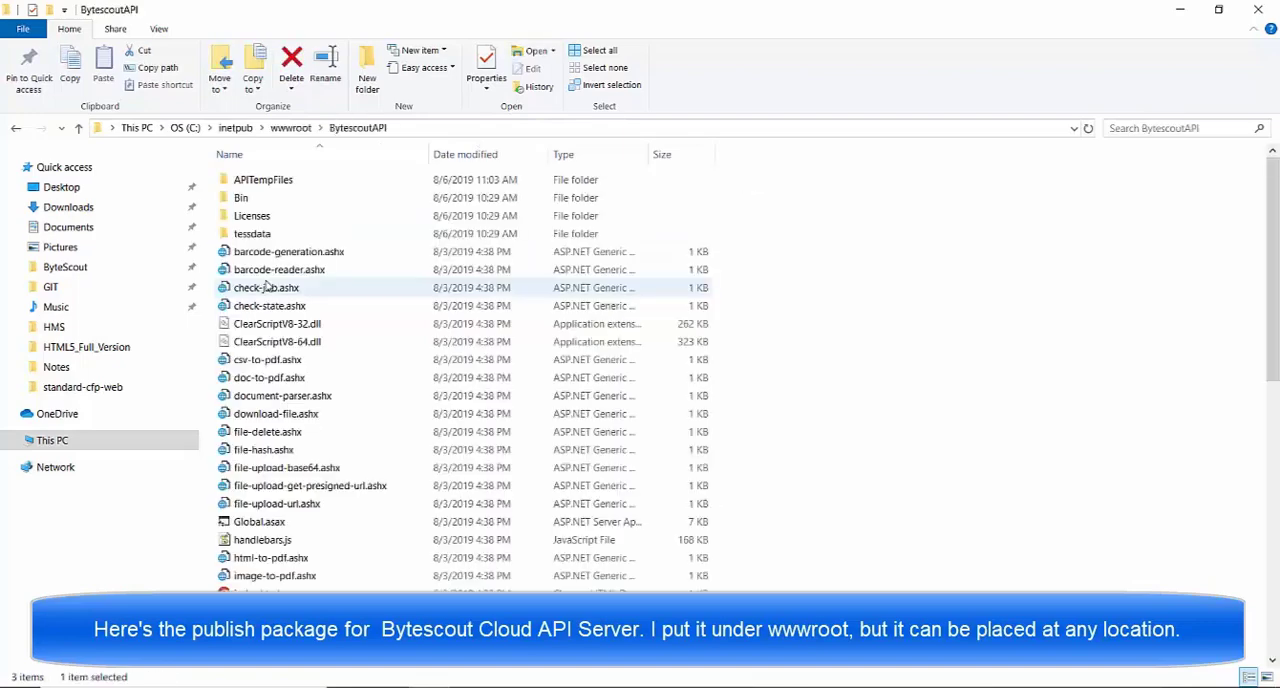
pyautogui.scroll(-3)
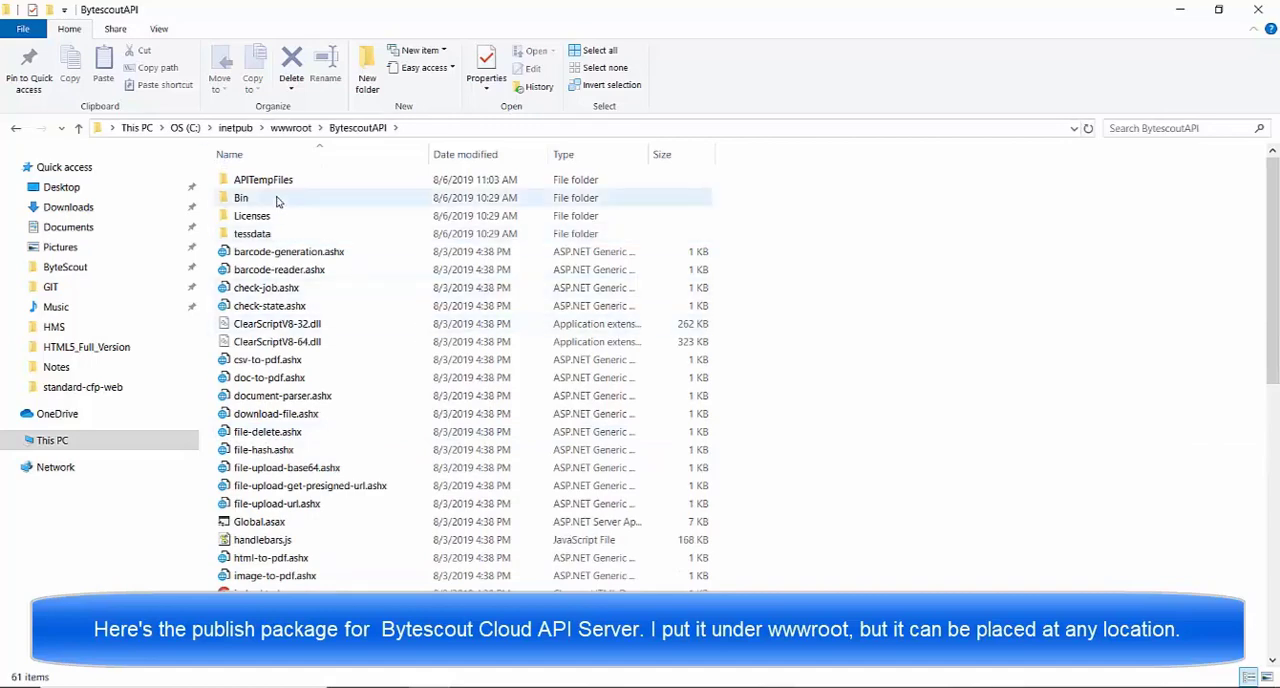
pyautogui.click(240, 196)
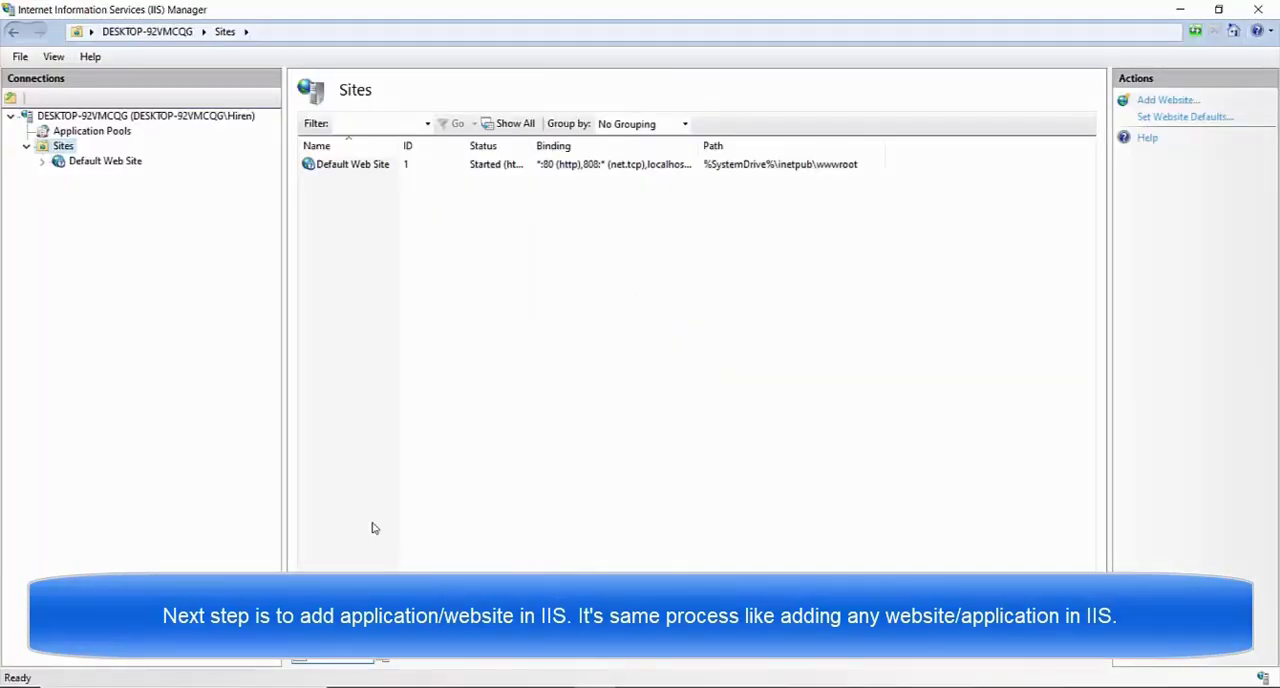
# Step: Start Add Website from the Sites node in the Connections pane
pyautogui.rightClick(62, 144)
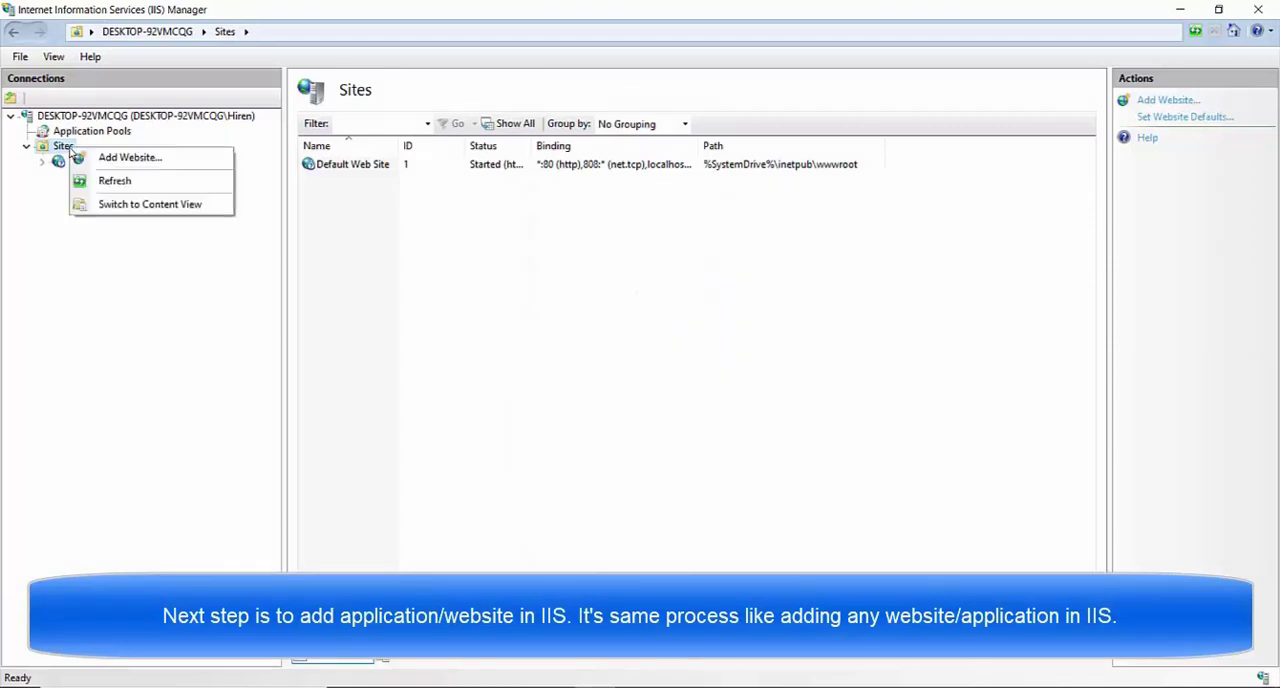
pyautogui.click(128, 156)
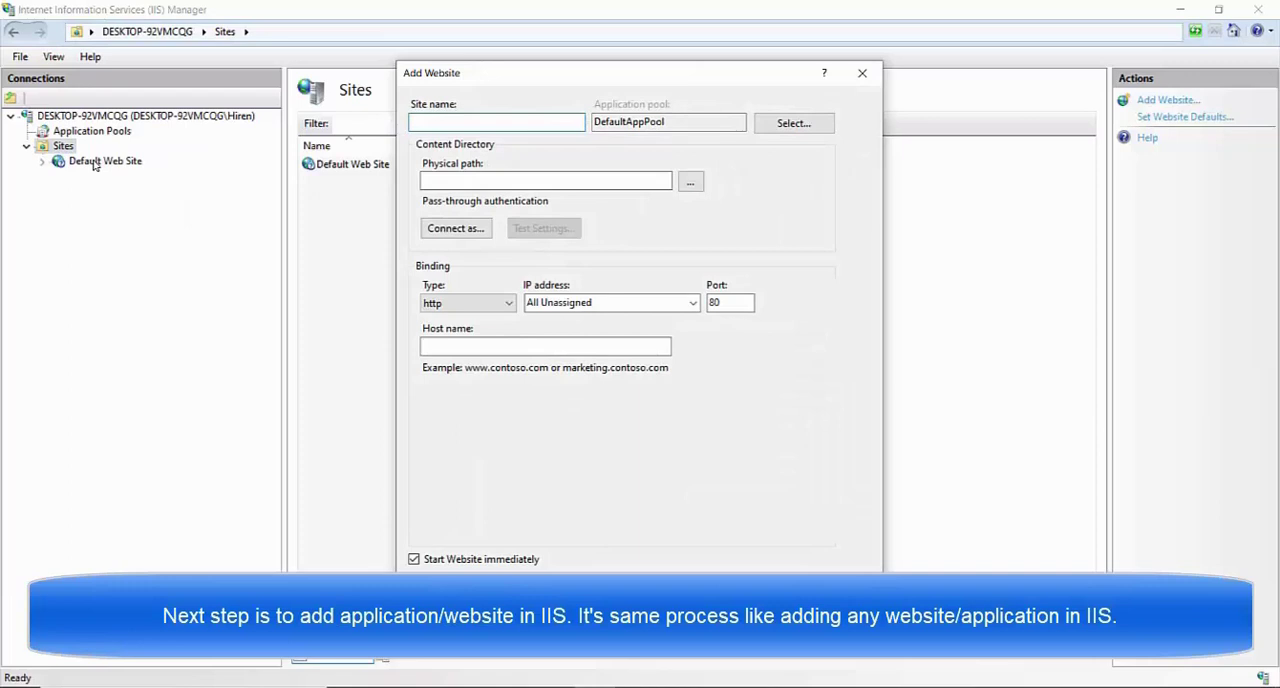
# Step: Name the site BytescoutAPI with port 81 and begin browsing for its physical path
pyautogui.write('By')
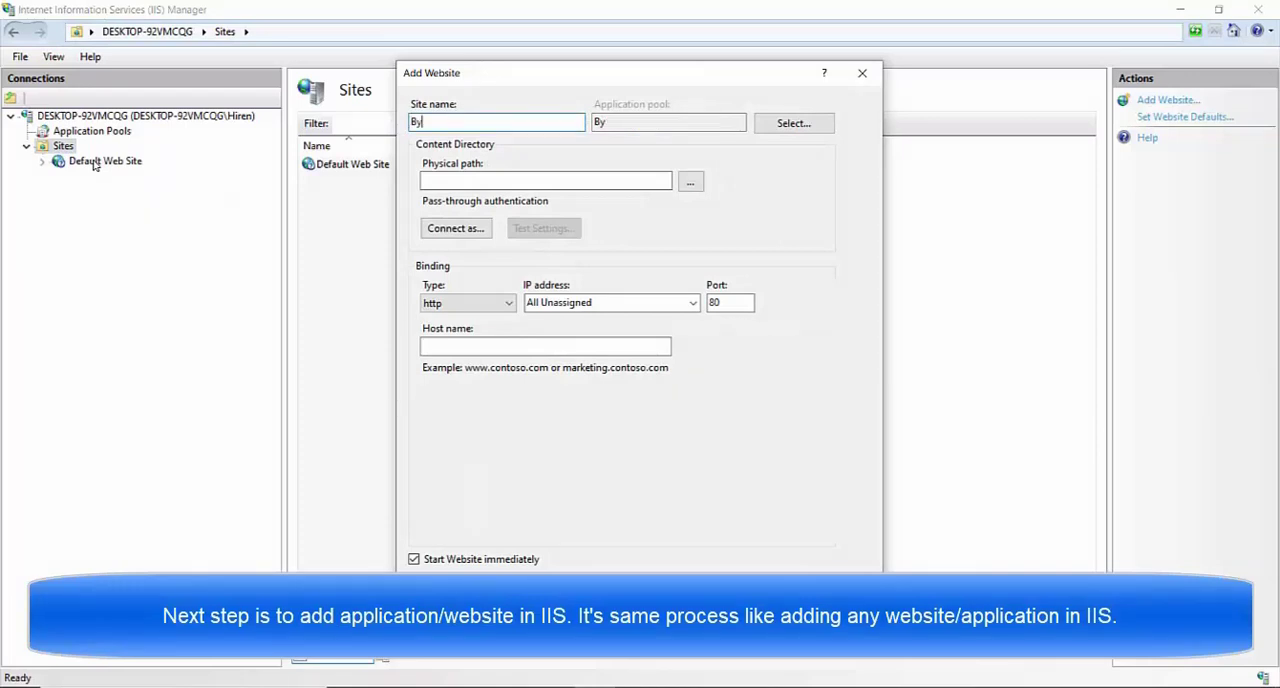
pyautogui.write('ytescoutAPI')
pyautogui.click(730, 302)
pyautogui.write('81')
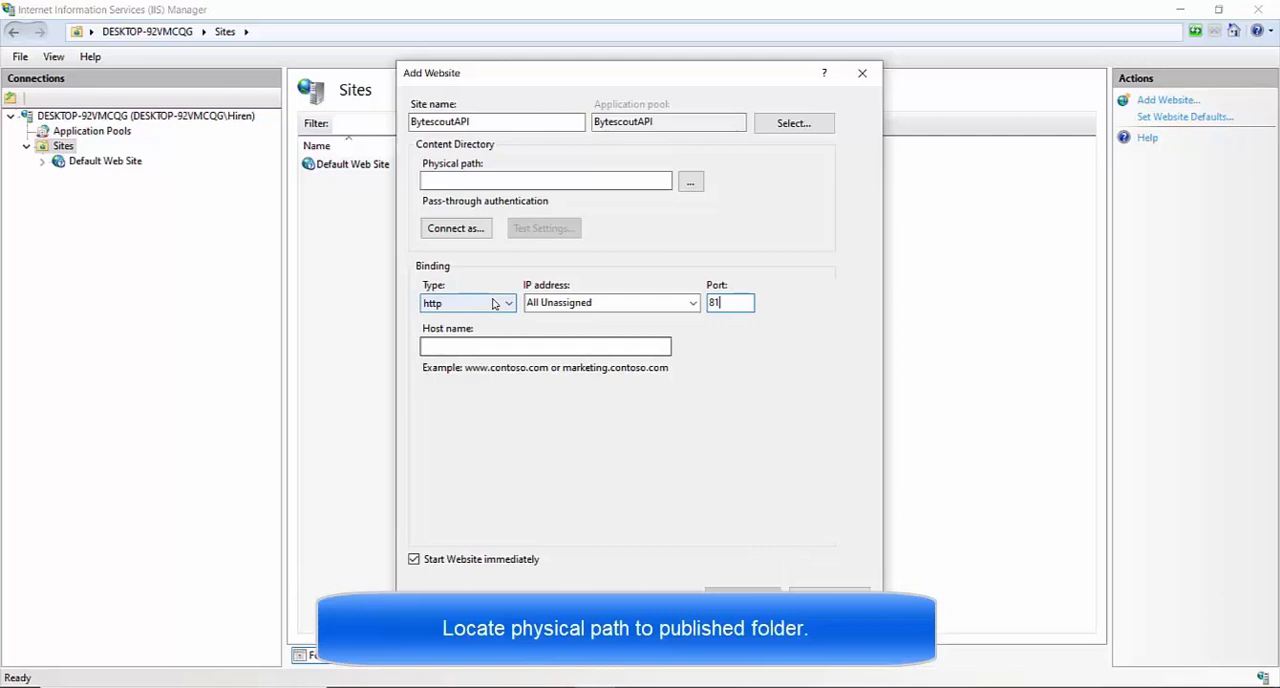
pyautogui.click(690, 182)
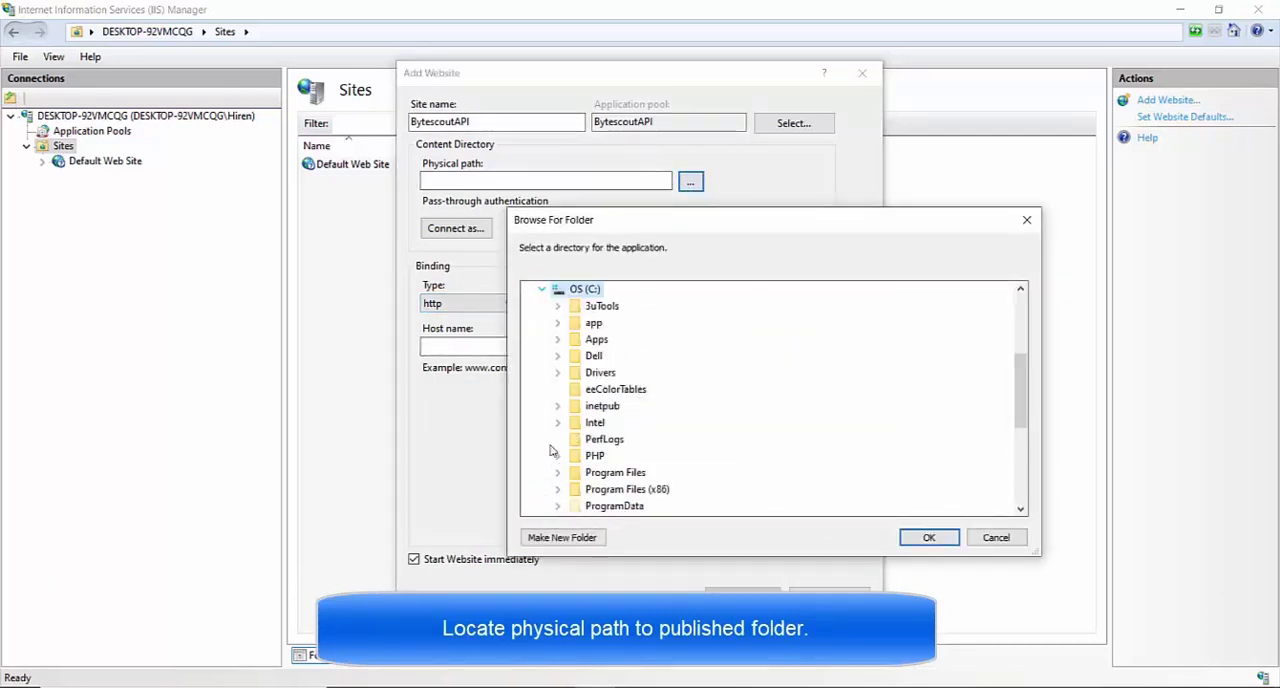
# Step: Select C:\inetpub\wwwroot\BytescoutAPI as the physical path and finish creating the site
pyautogui.click(556, 406)
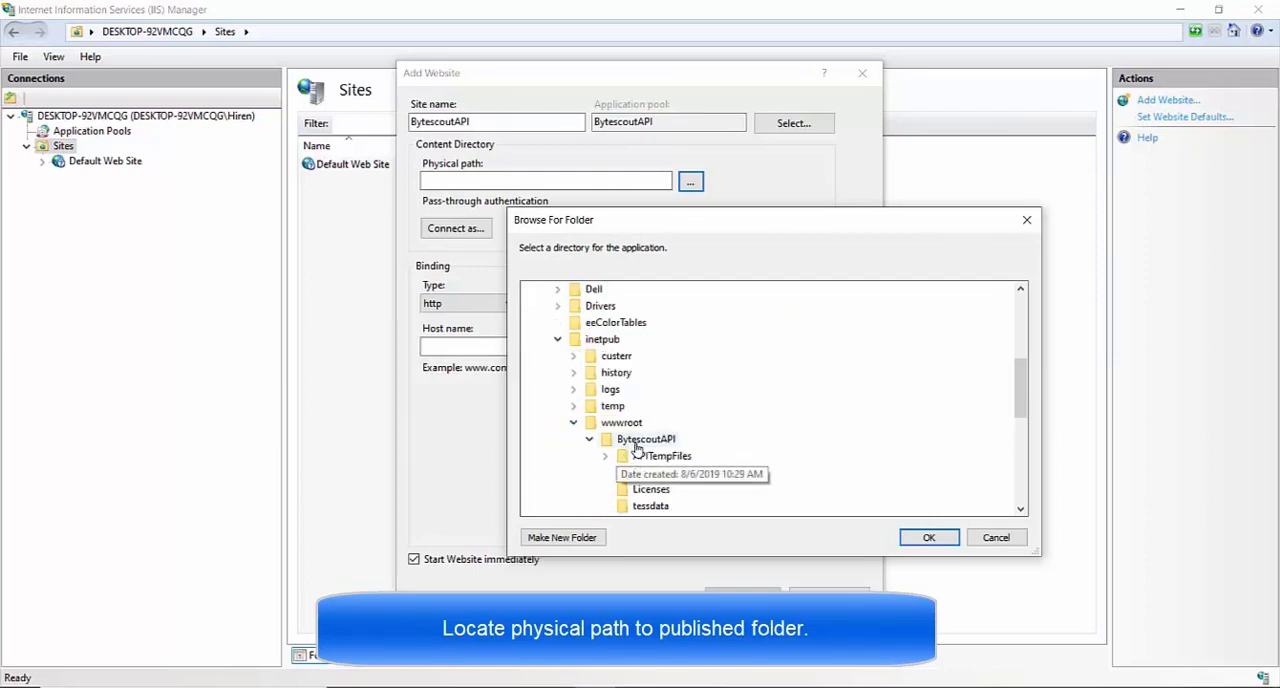
pyautogui.click(646, 438)
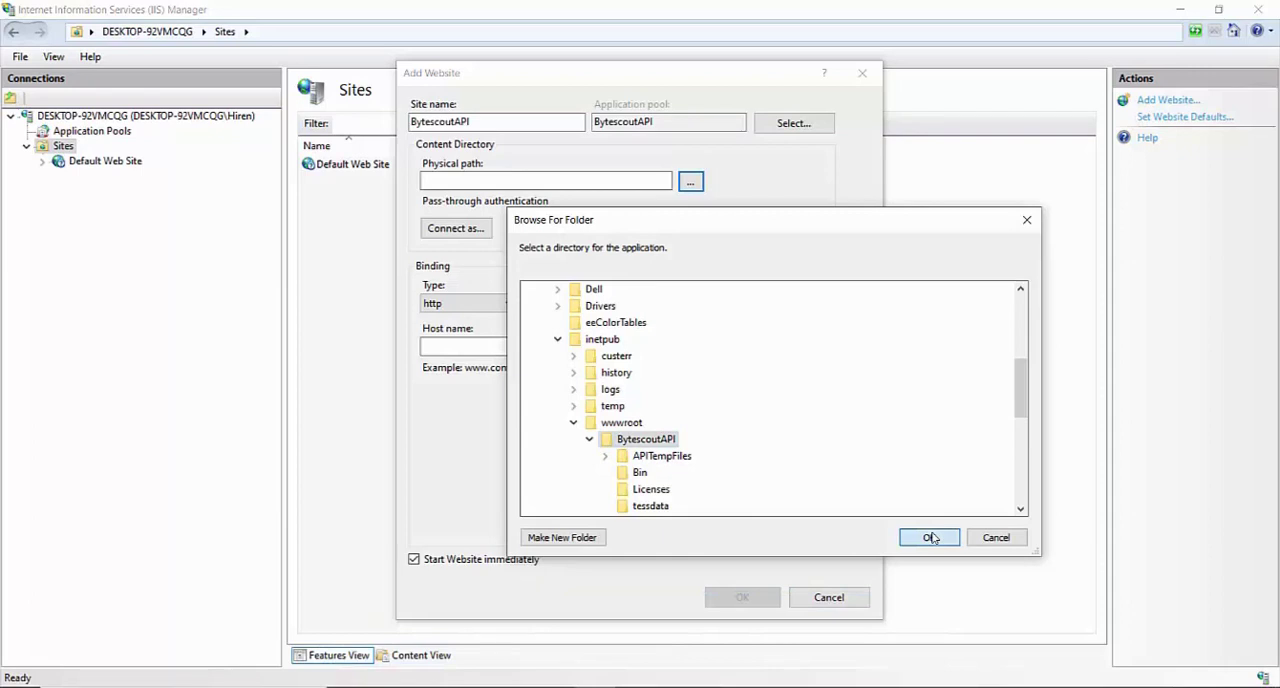
pyautogui.click(928, 536)
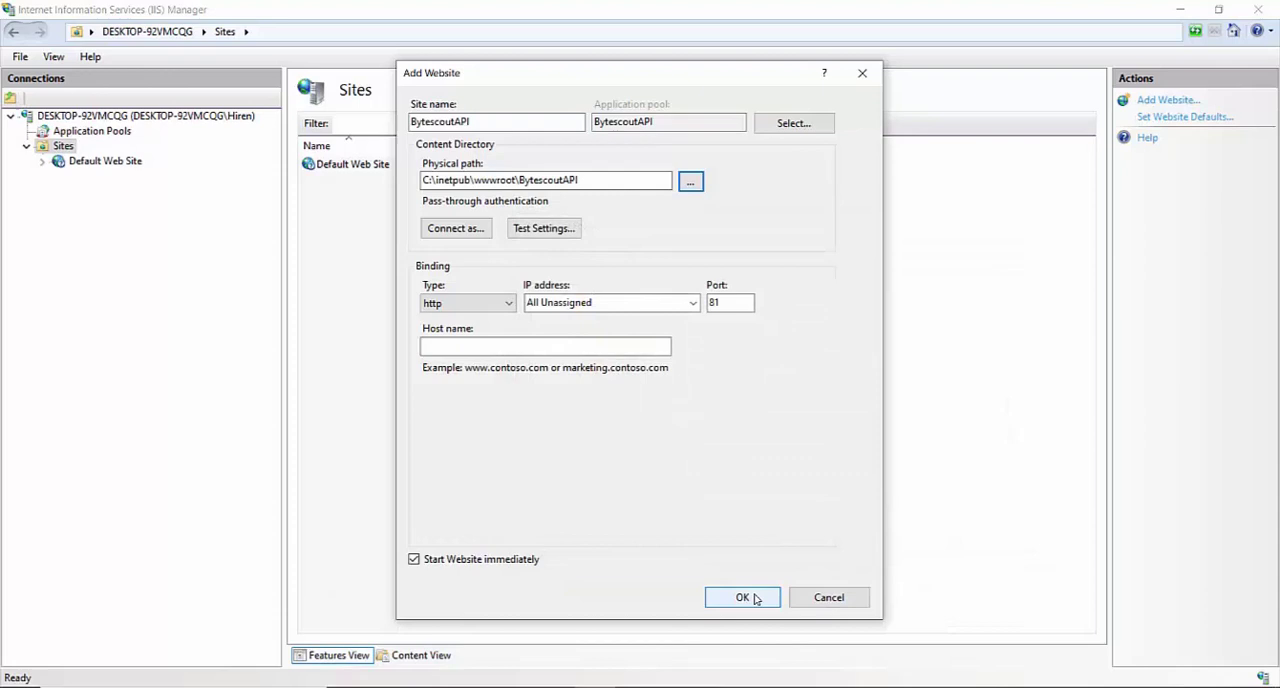
pyautogui.click(742, 596)
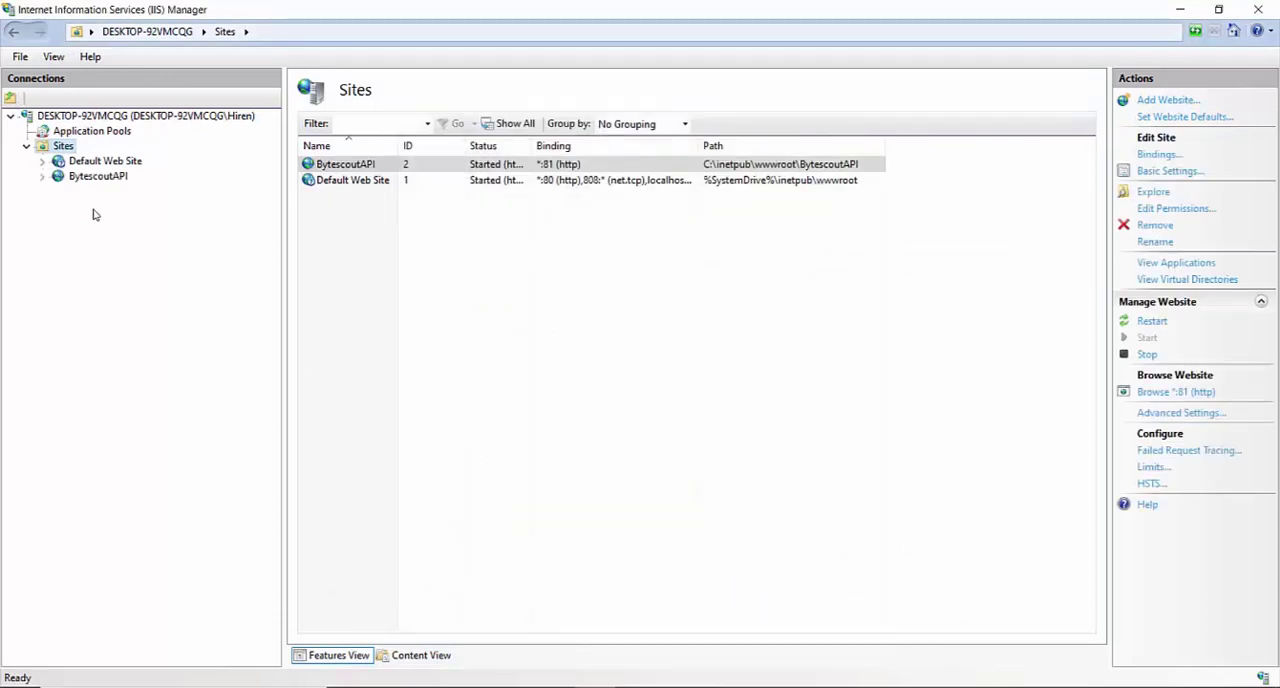